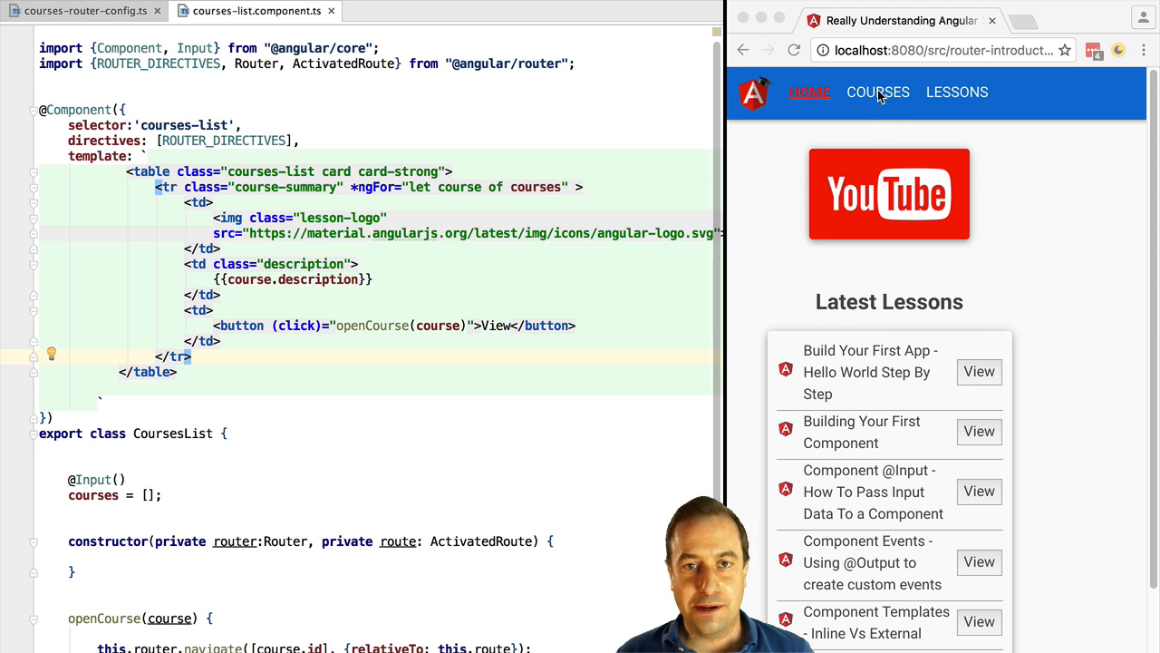
View the Angular 2 For Beginners course details, then return to the Courses list.
left_click(877, 91)
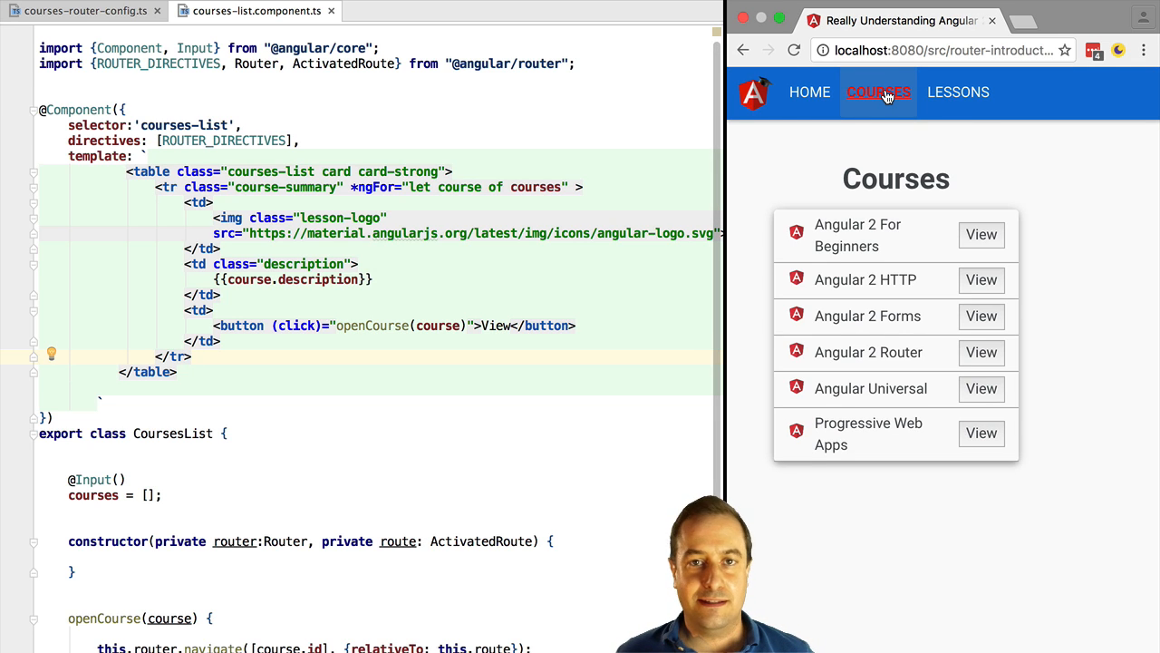
mouse_move(895, 245)
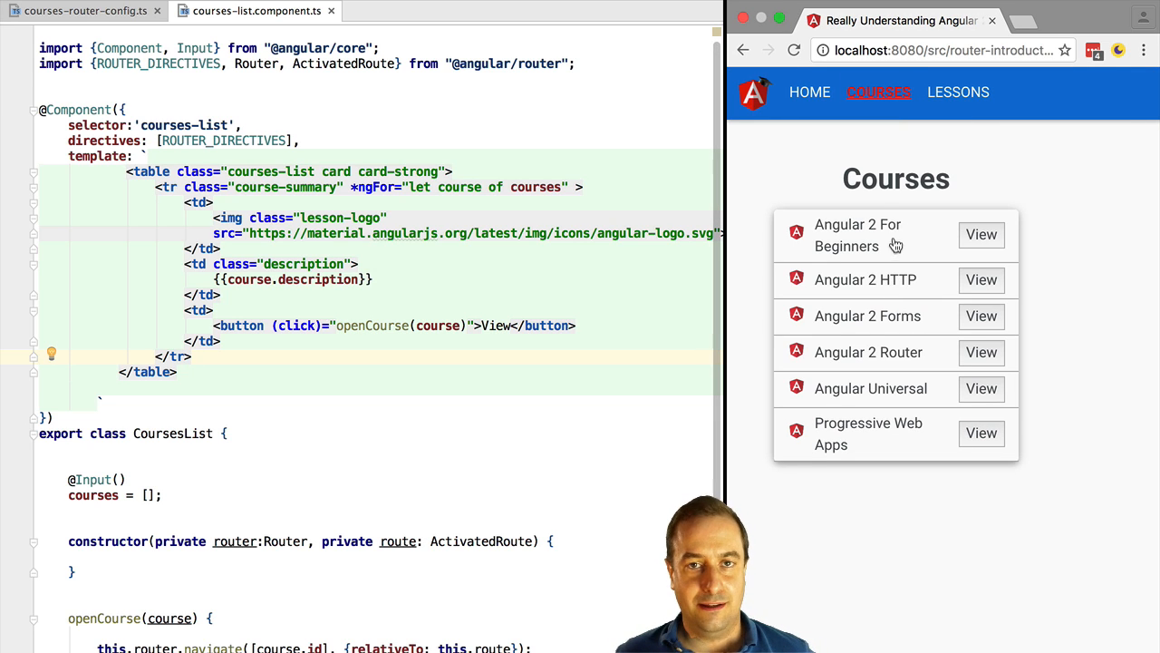
mouse_move(982, 236)
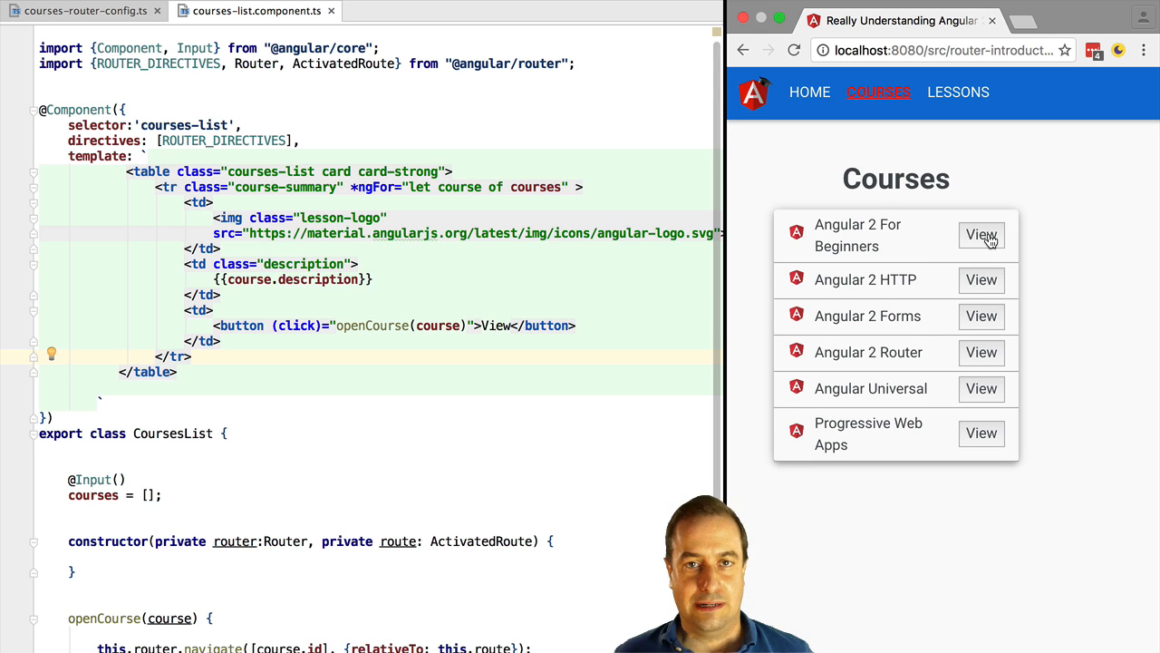
left_click(981, 236)
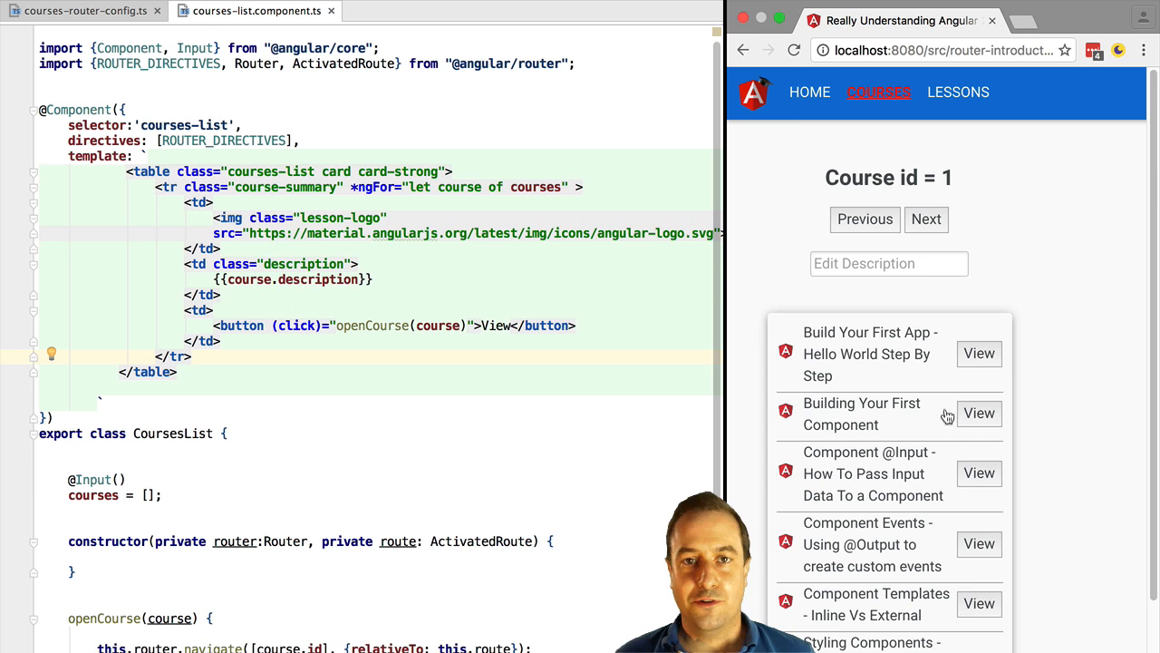
left_click(877, 91)
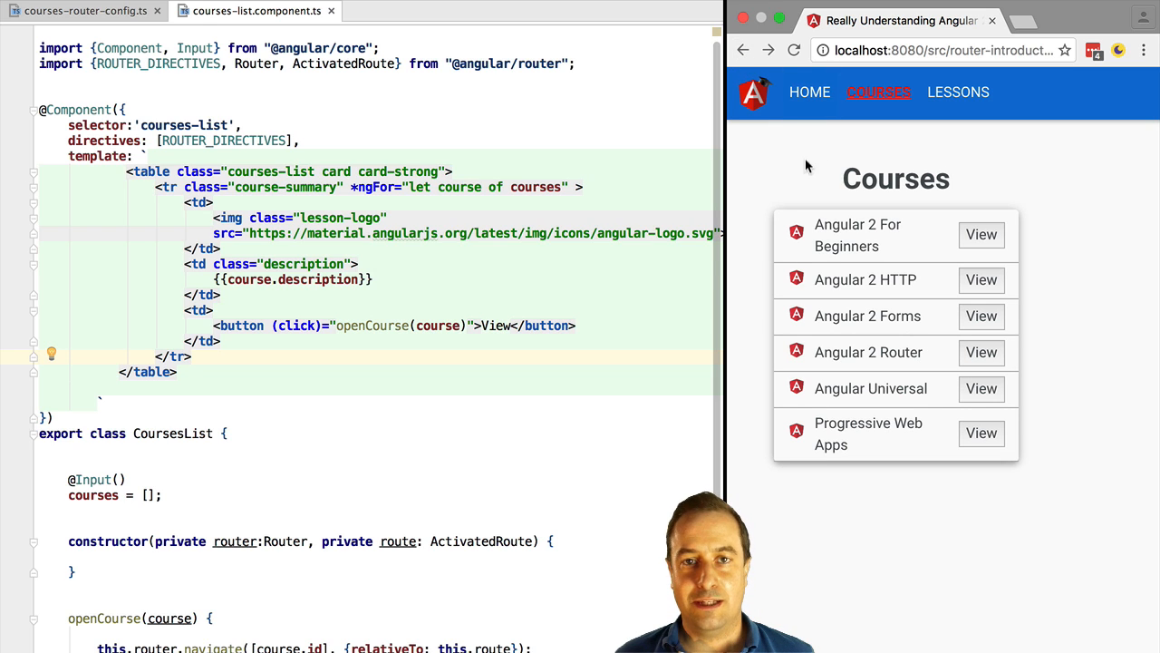
mouse_move(887, 244)
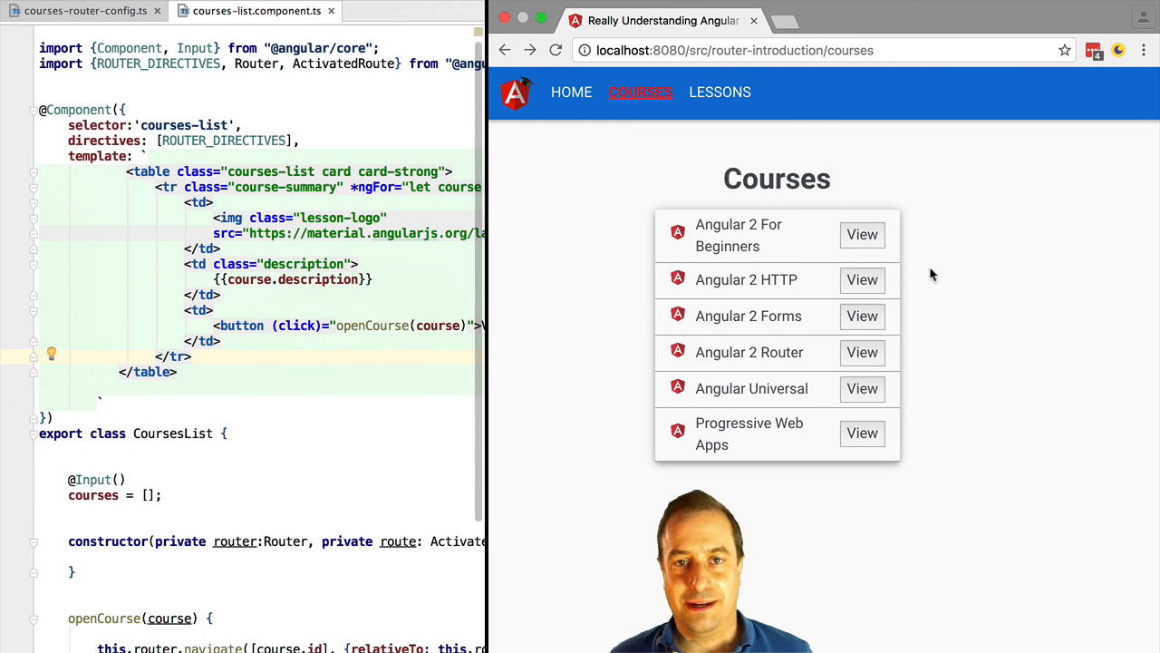
mouse_move(1143, 460)
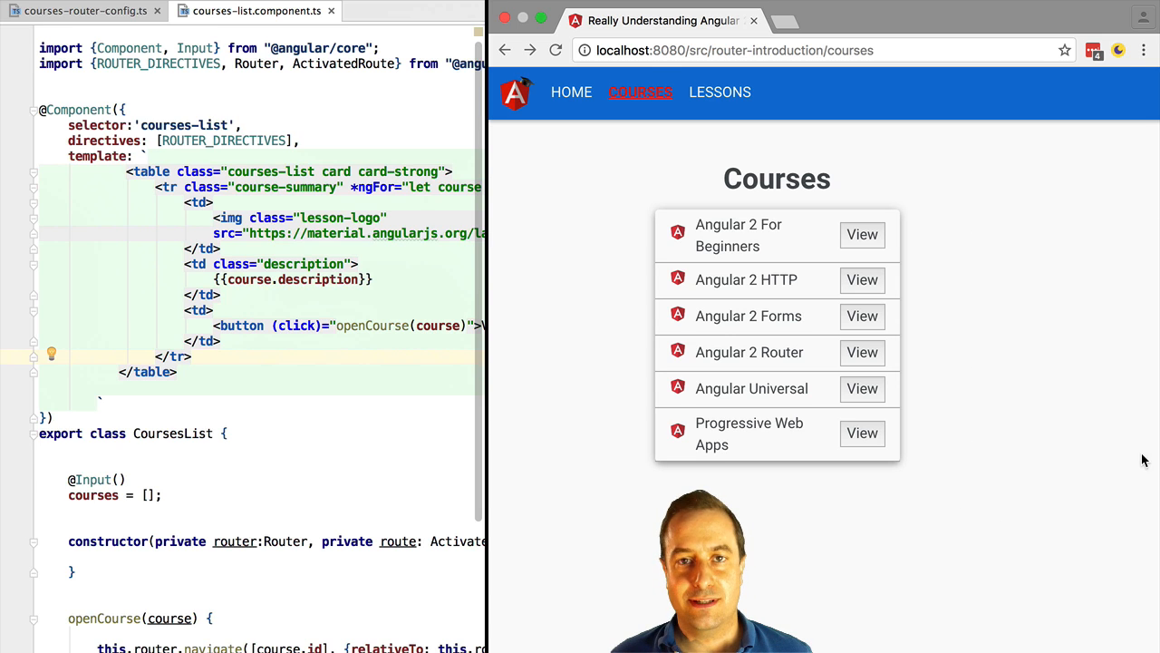
mouse_move(732, 341)
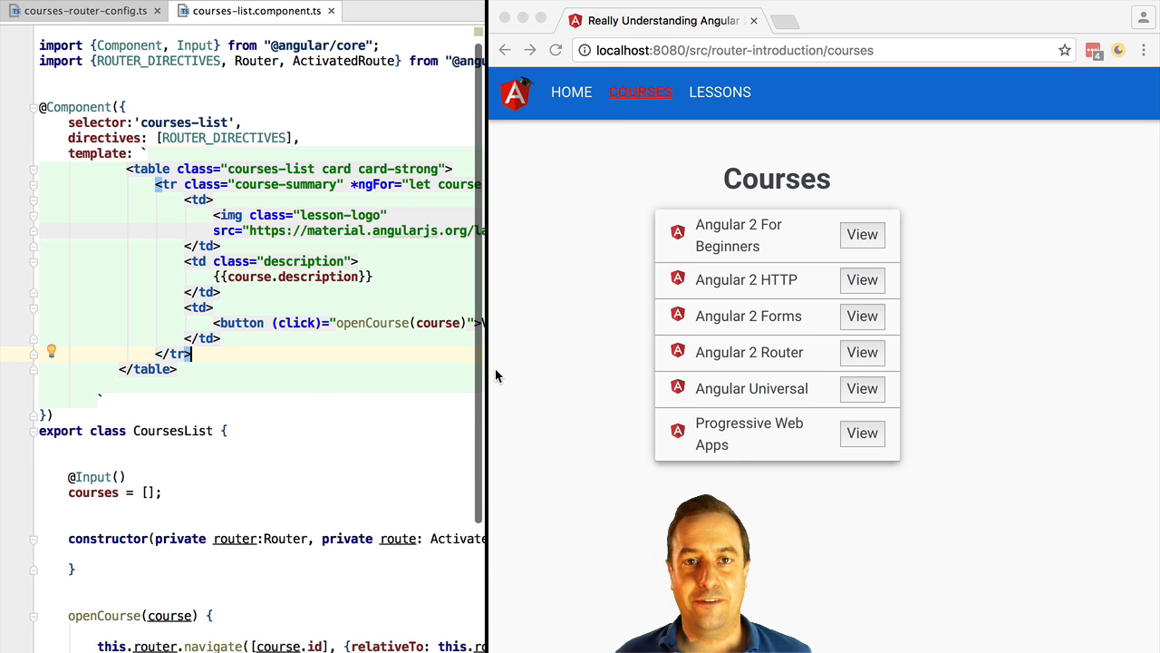
Show courses-router-config.ts with imports folded and the 'courses' path name highlighted.
left_click(87, 11)
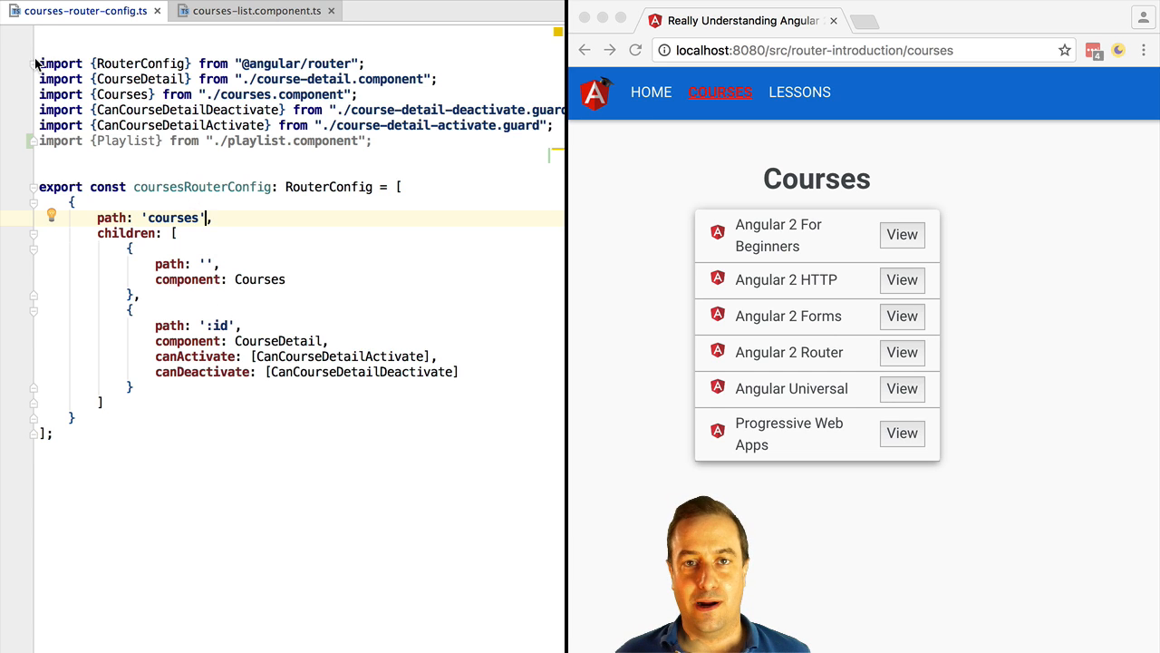
left_click(29, 64)
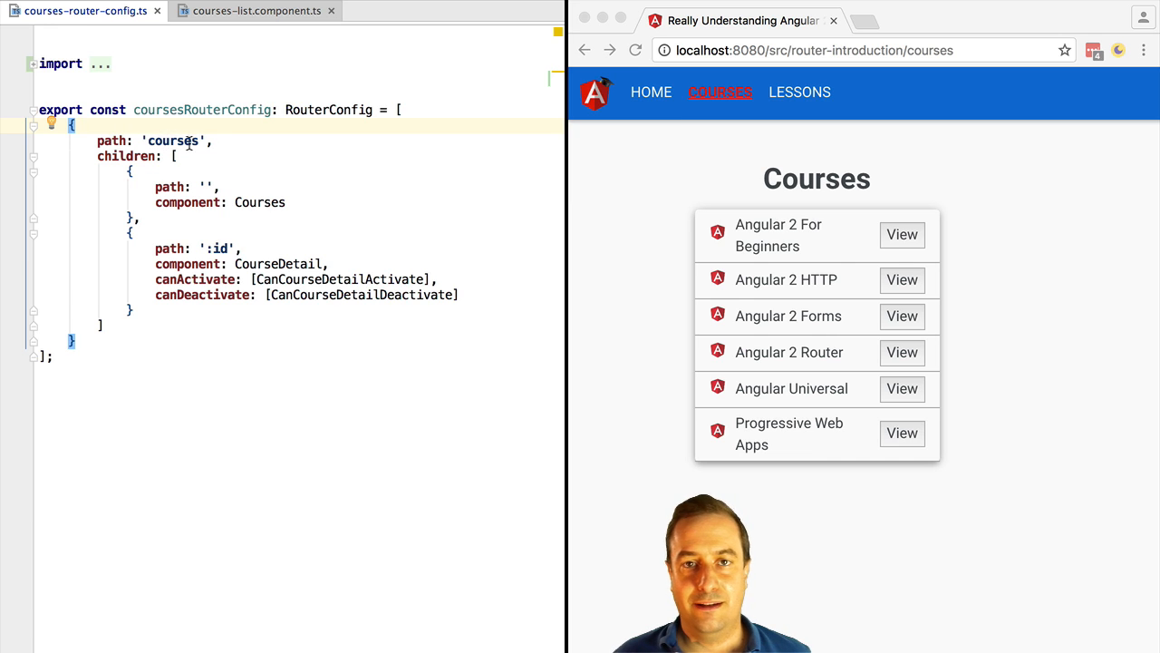
double_click(172, 141)
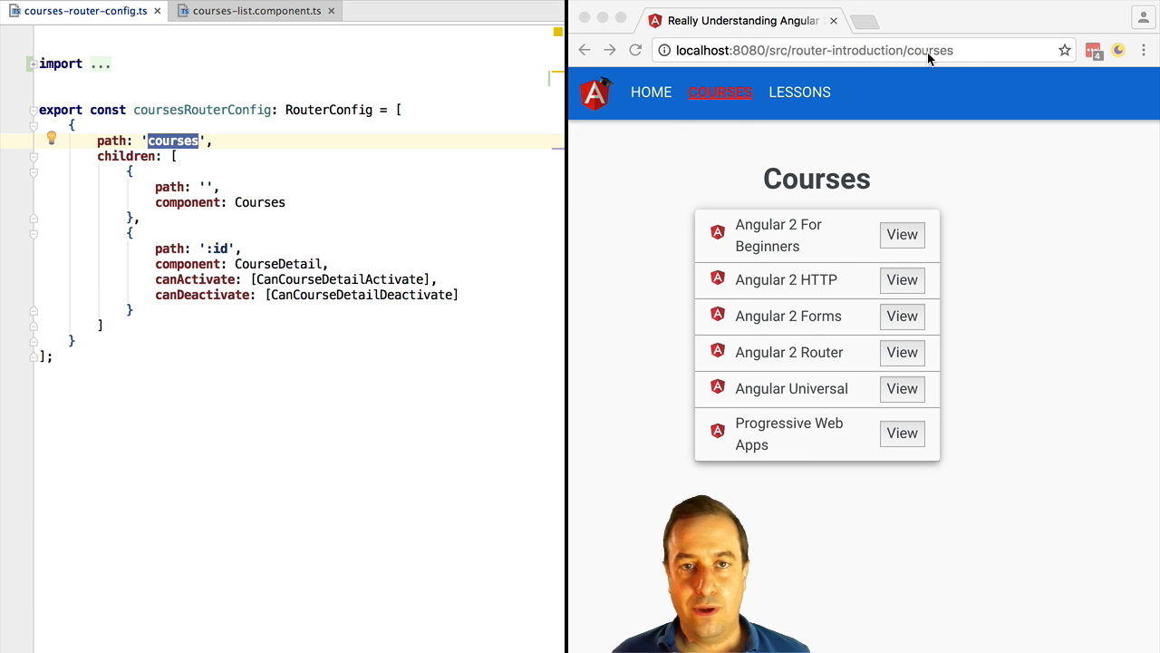
mouse_move(116, 148)
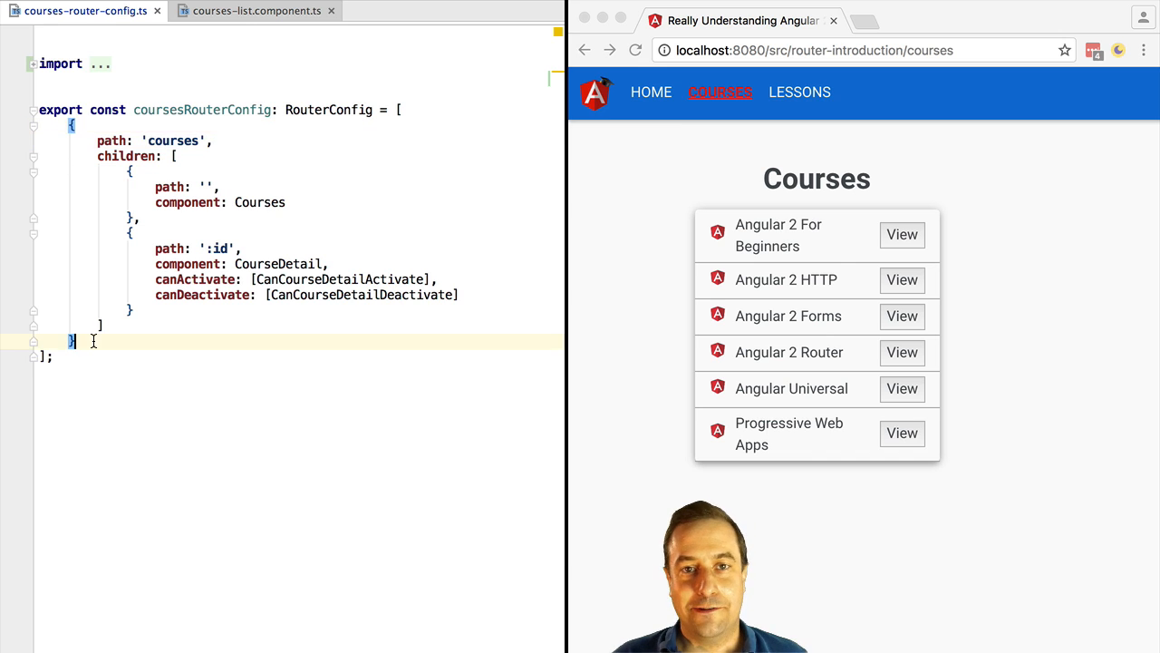
Add a route { path: 'playlist', component: Playlist, outlet: 'playlist' } after the courses route.
key("enter")
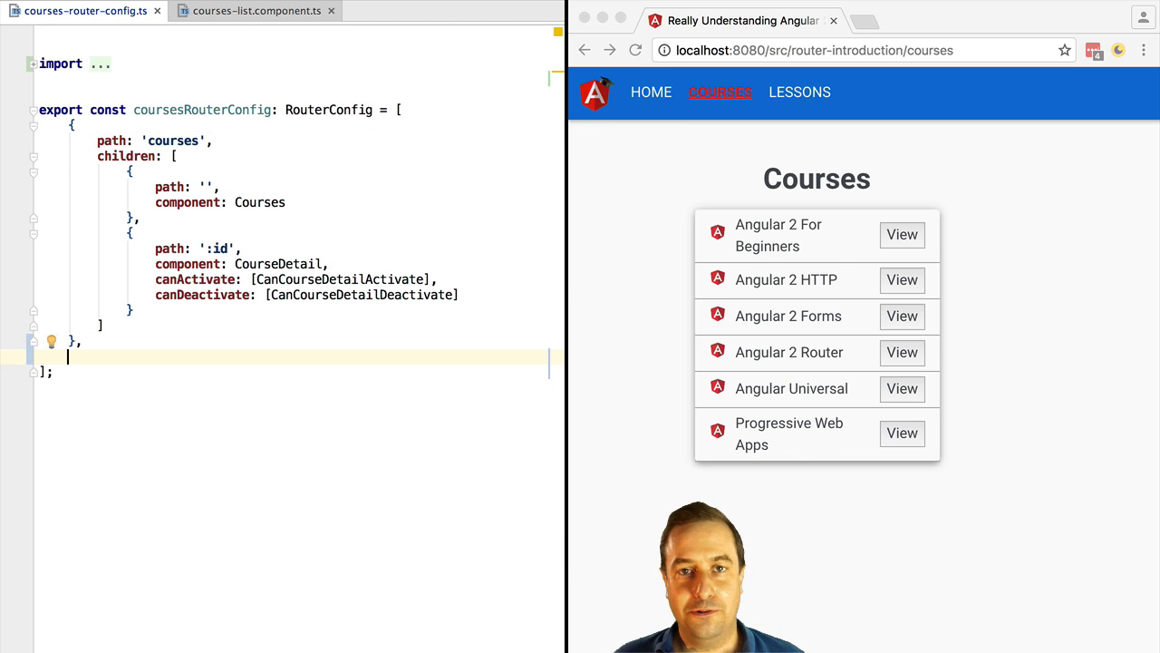
type("{")
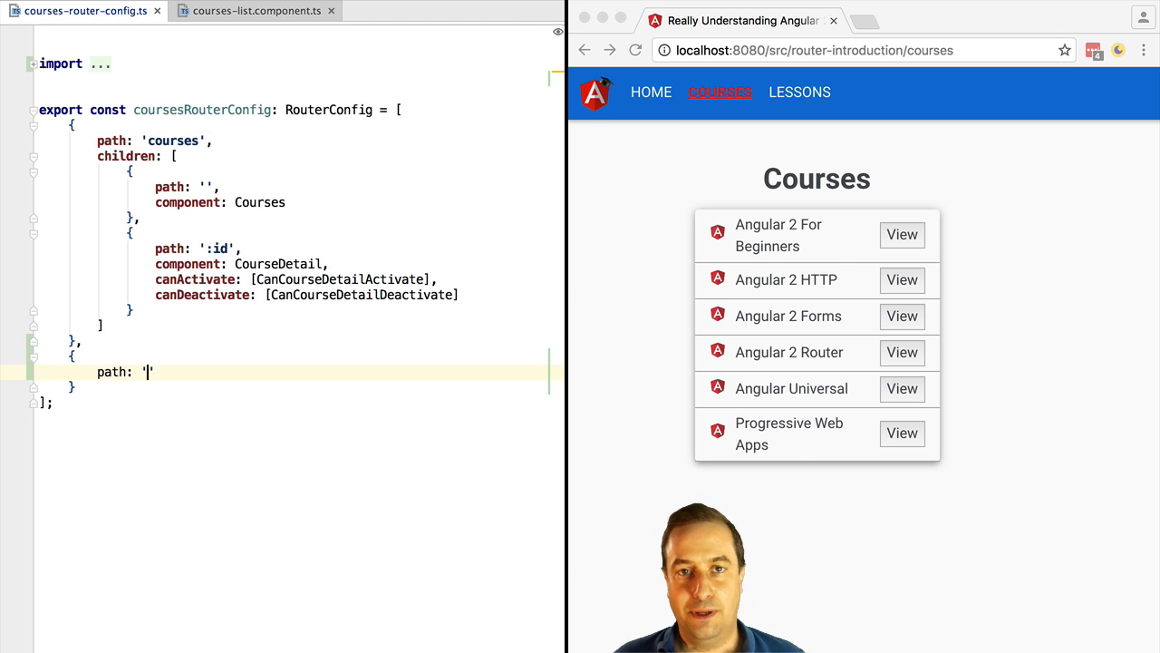
type("playlist")
type("com")
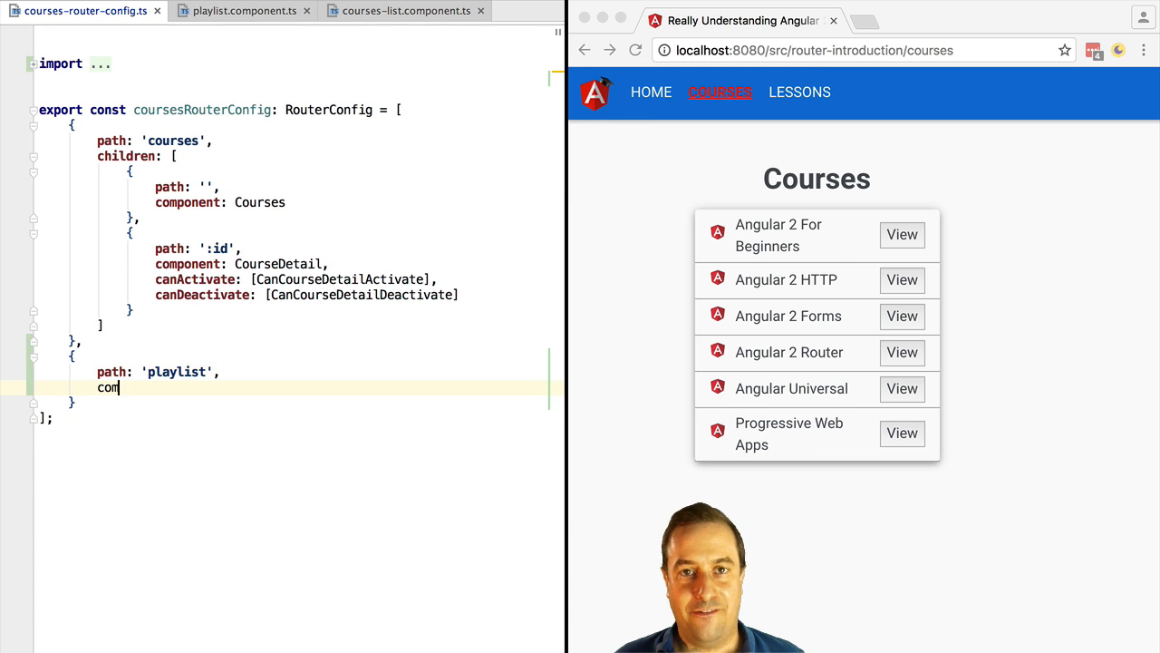
type("ponent:")
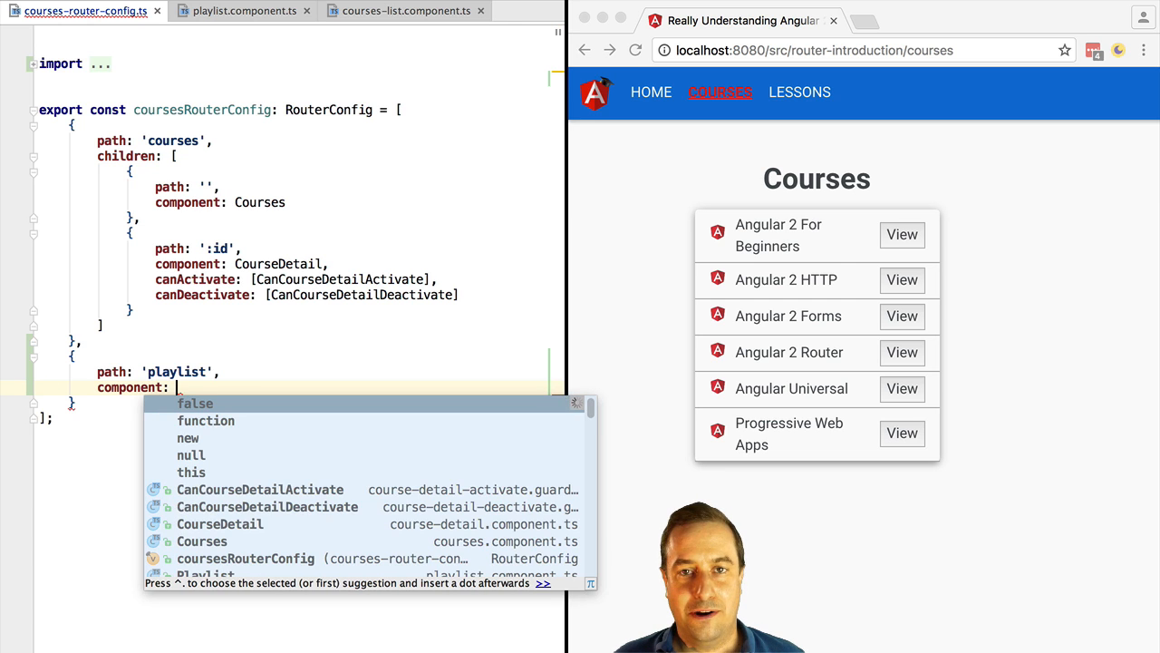
type("Playlist")
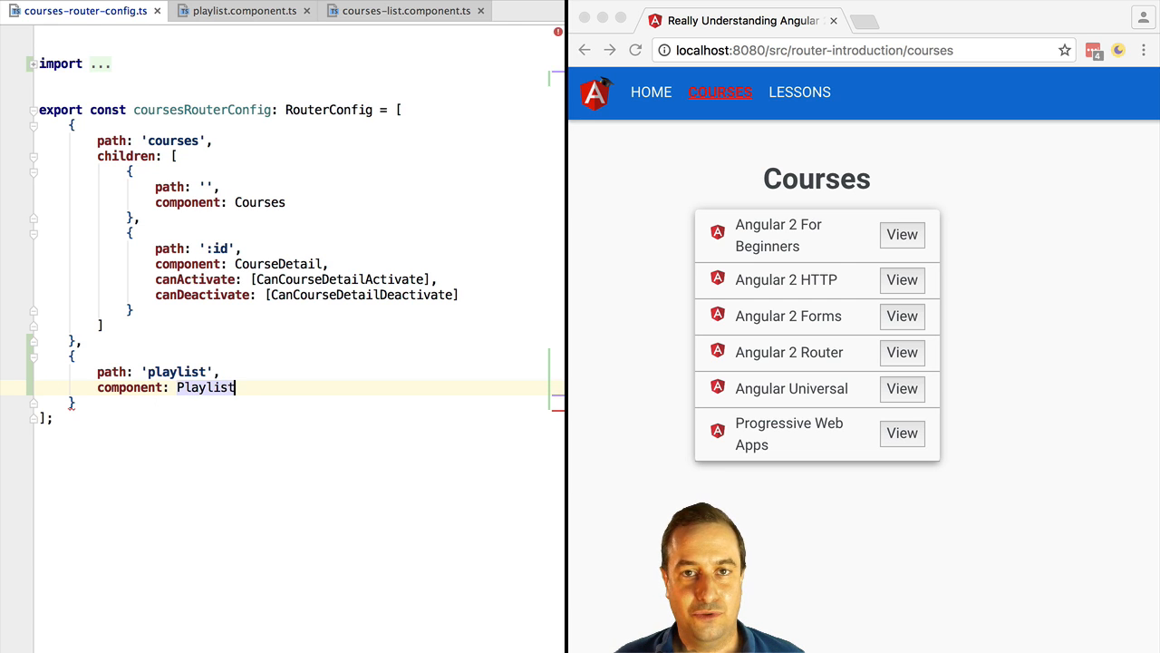
type(",")
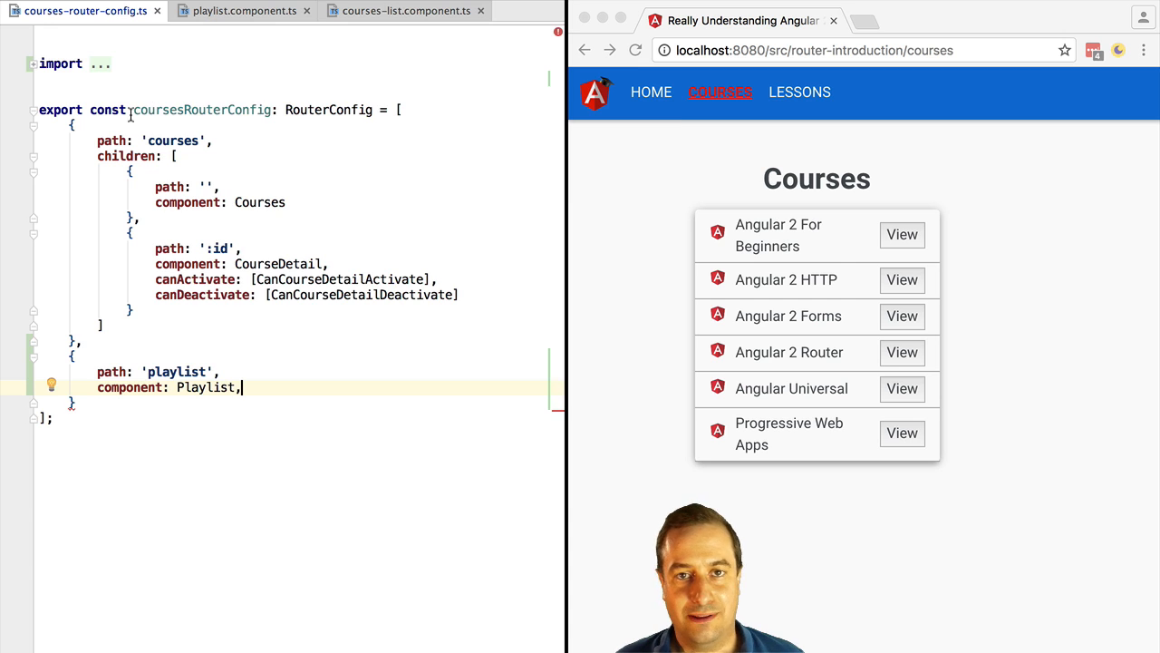
type("d")
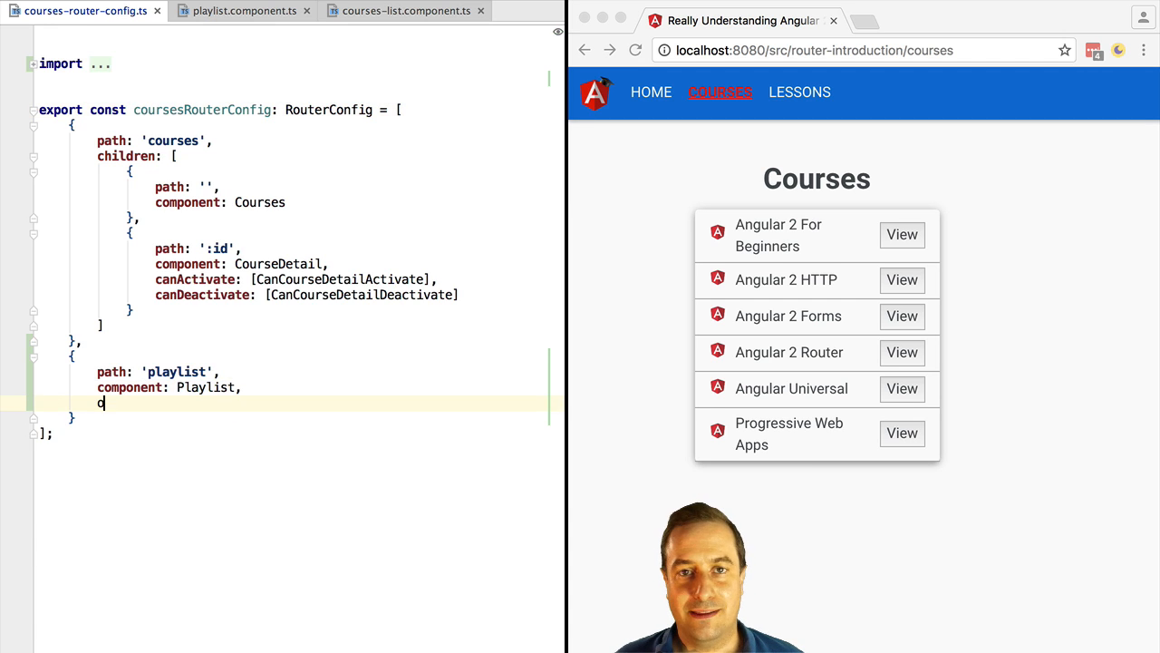
type("utlet: 'pla")
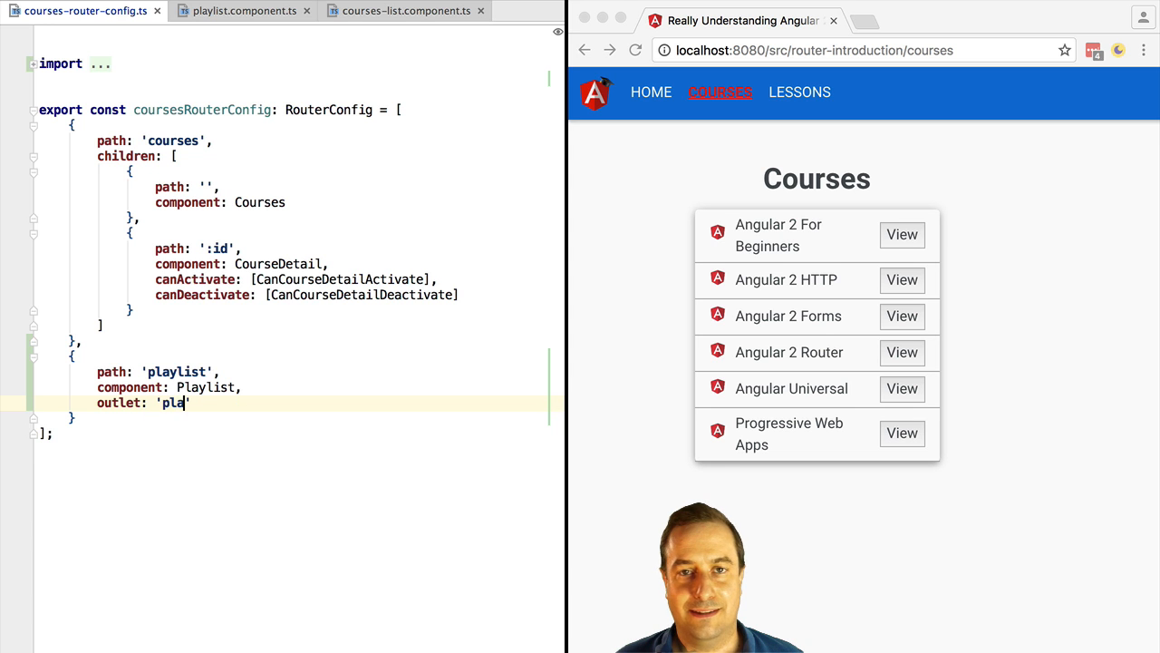
type("ylist")
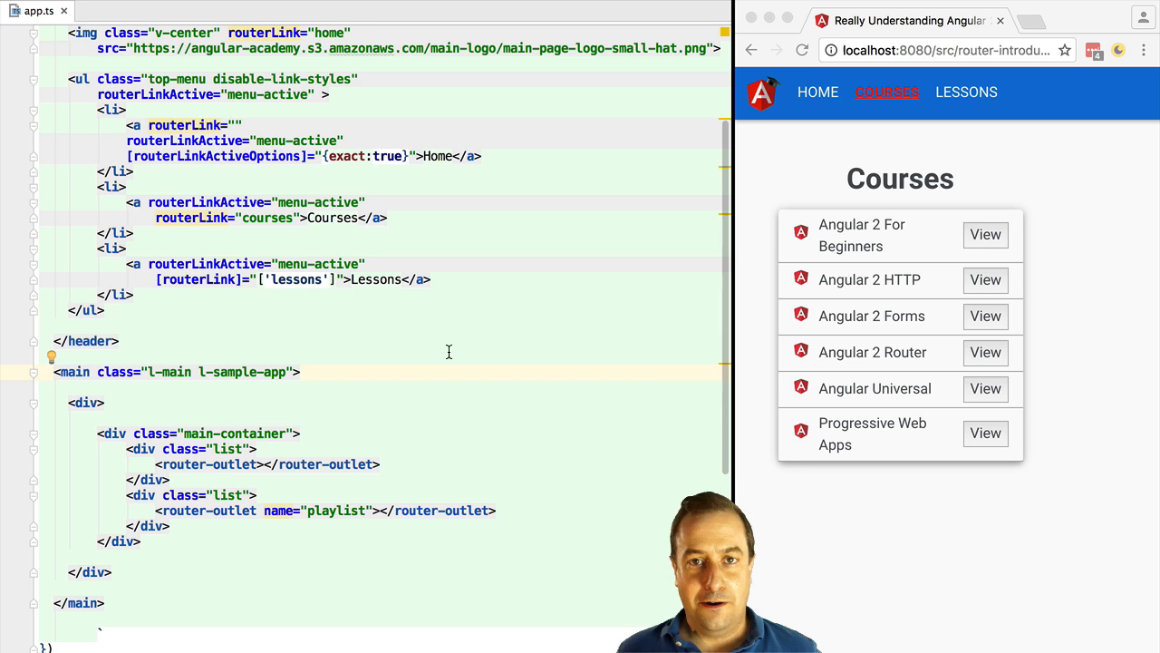
Review the primary <router-outlet> and the 'playlist' named outlet in app.ts, then refocus the browser.
left_click(118, 341)
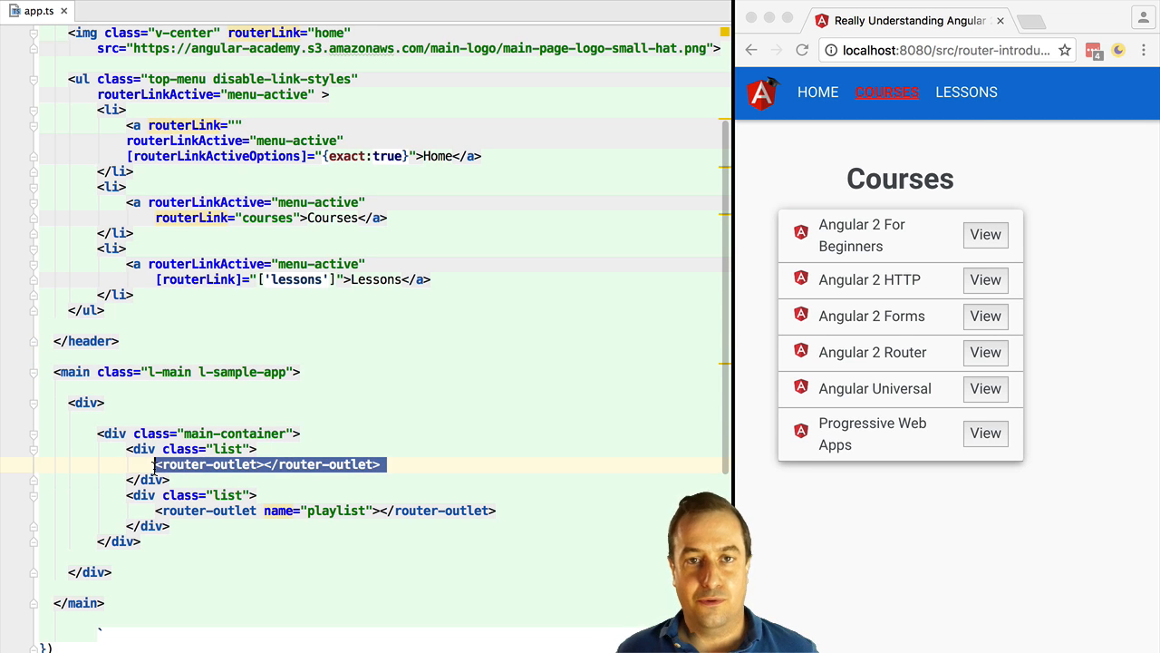
left_click(432, 464)
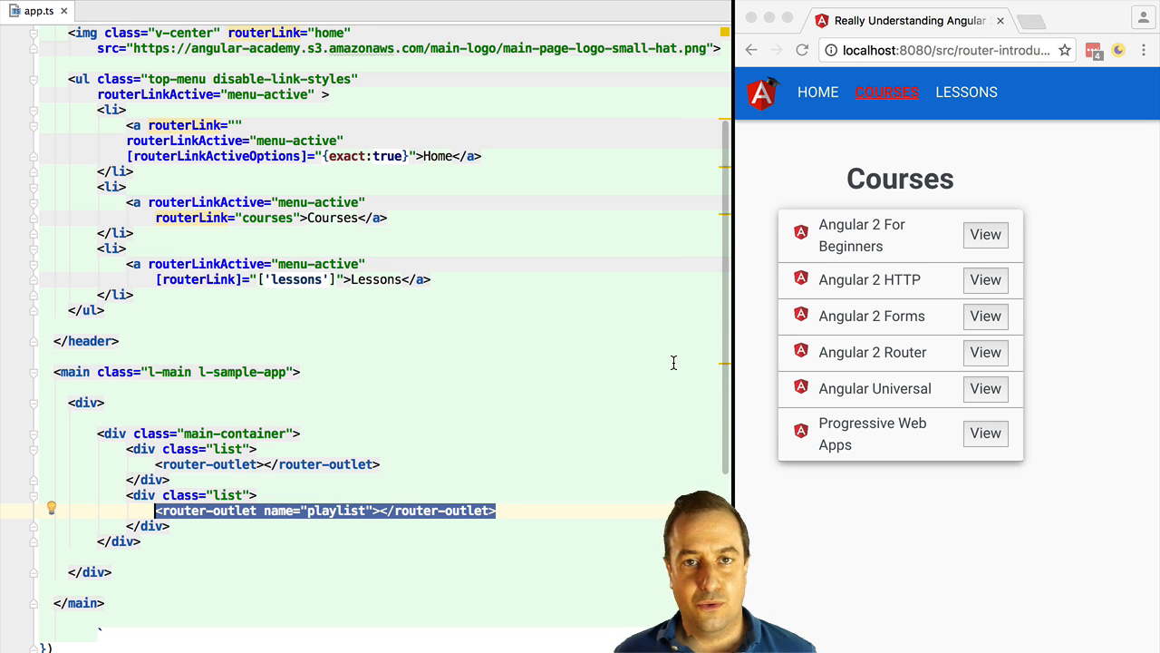
left_click(87, 11)
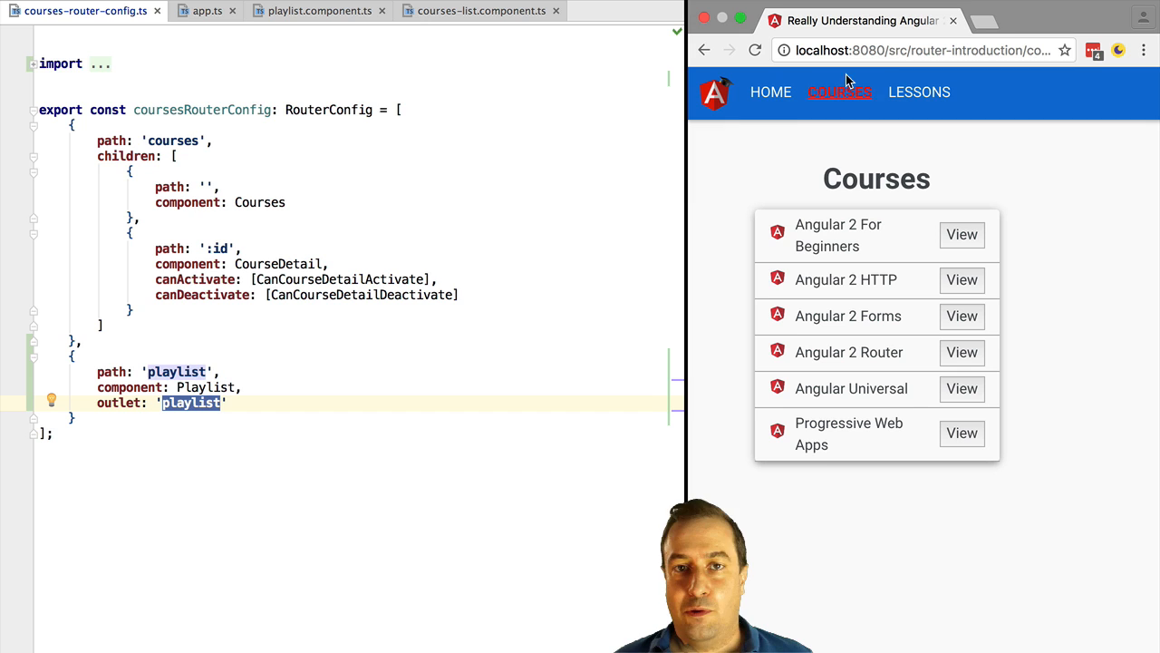
Visit Home, widen the browser window, and return to the Courses page.
left_click(917, 91)
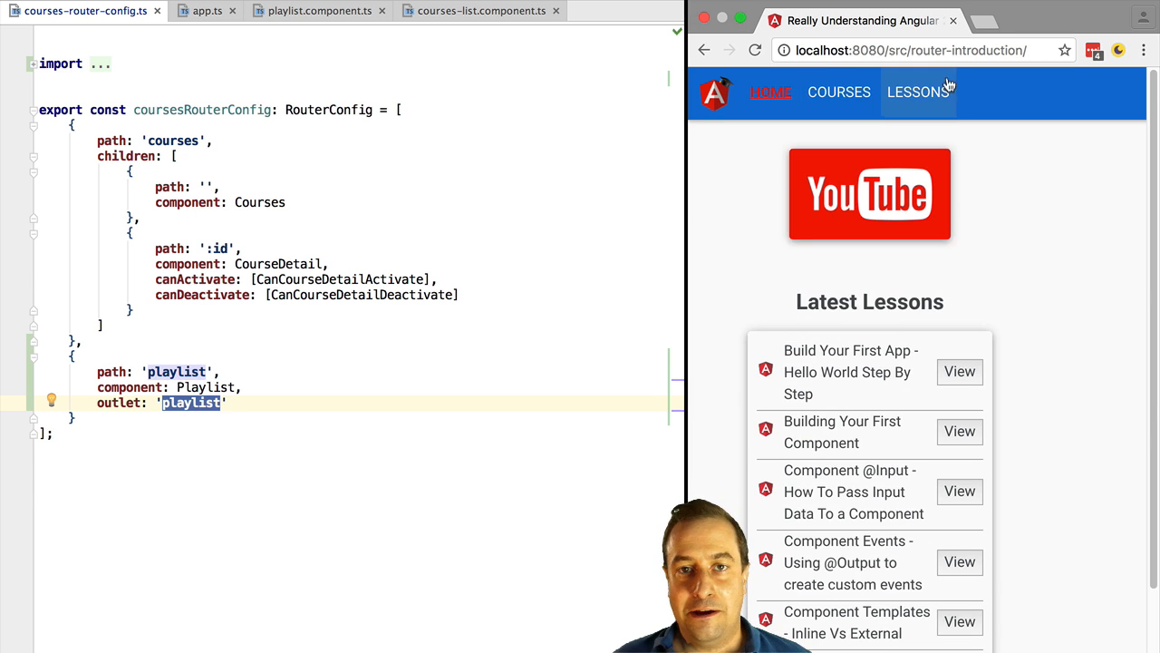
left_click(770, 90)
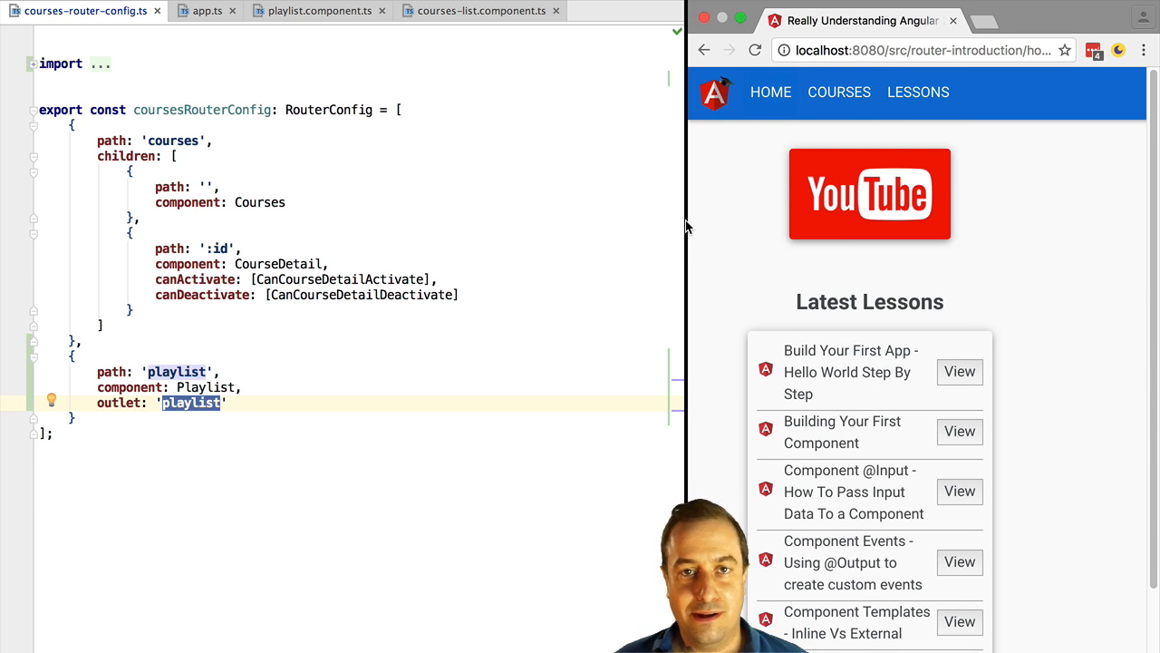
mouse_move(634, 270)
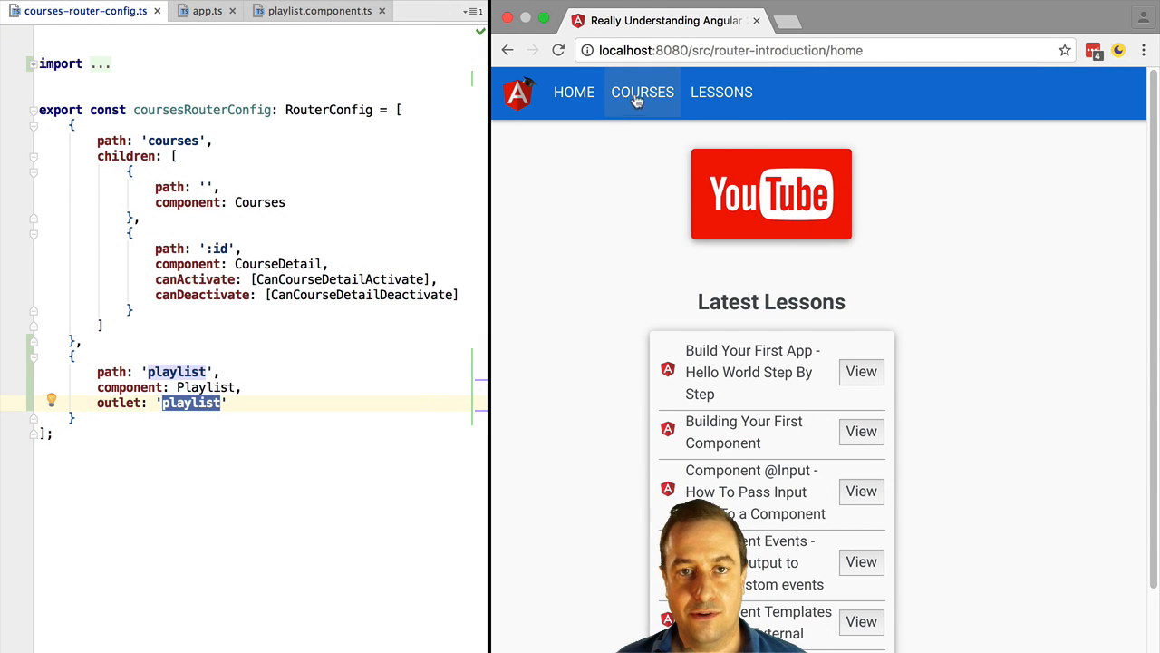
left_click(641, 90)
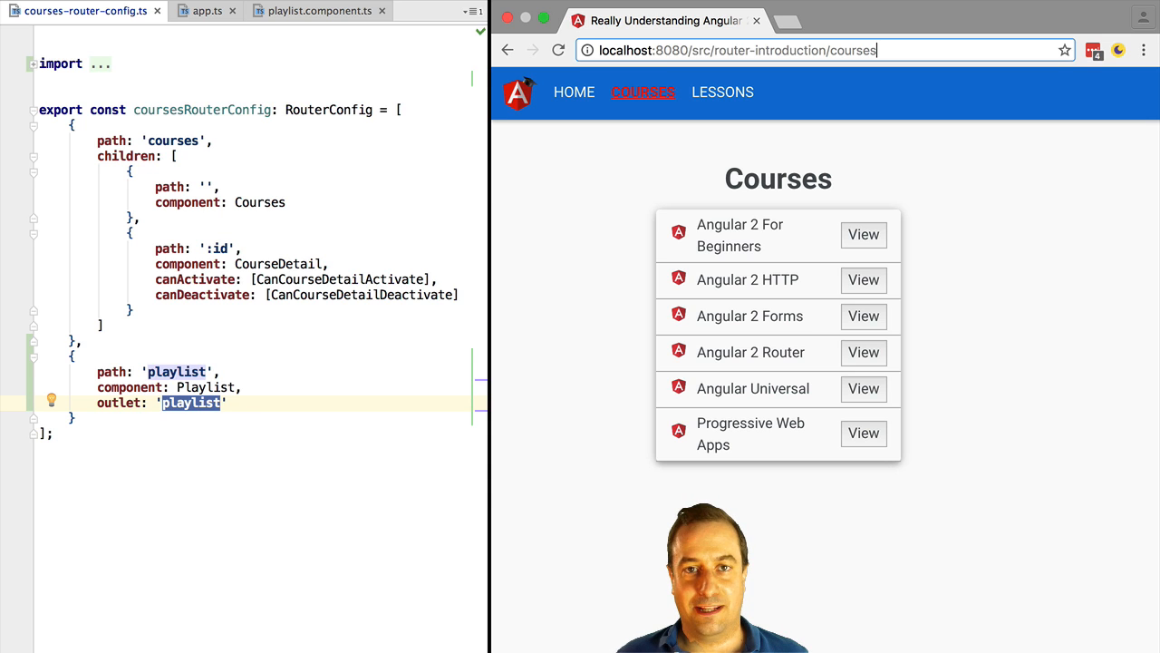
Load /courses(playlist:playlist) so the Playlist lessons appear beside Courses, then return to the editor.
type("()")
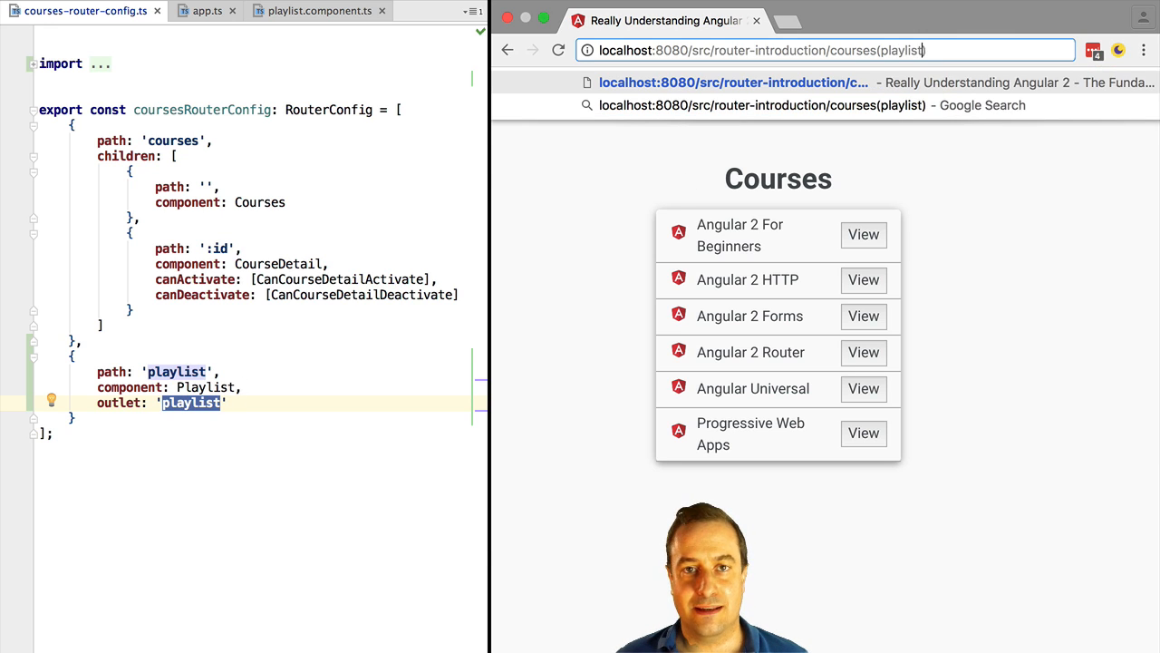
type(":")
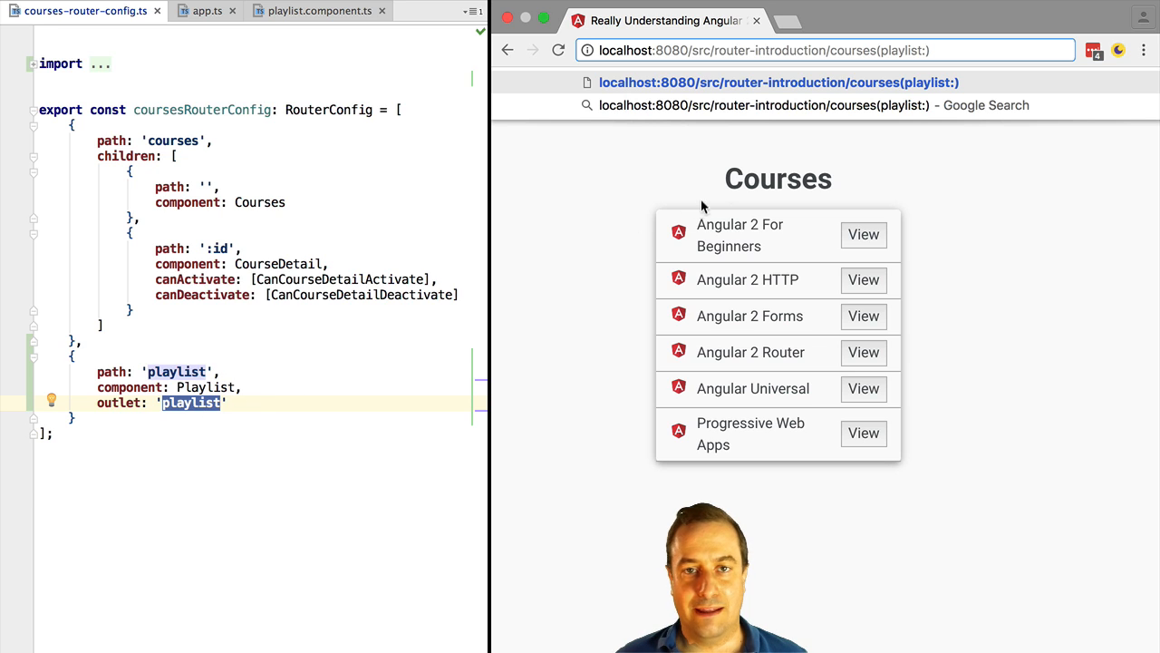
type("/p")
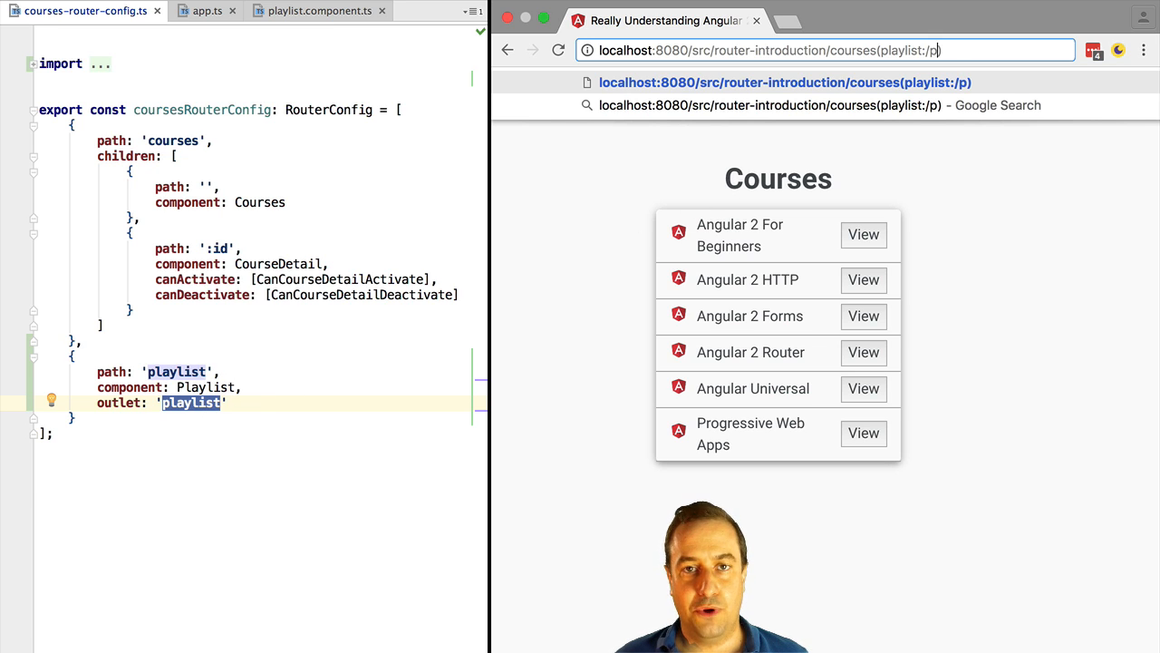
type("laylist")
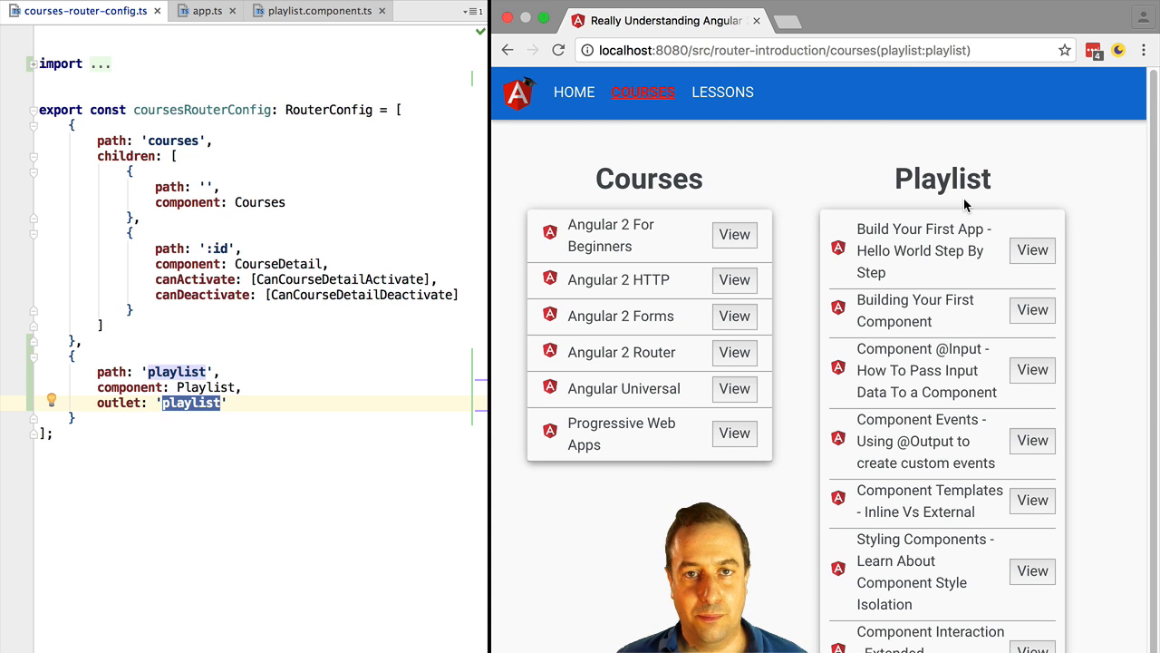
left_click(214, 371)
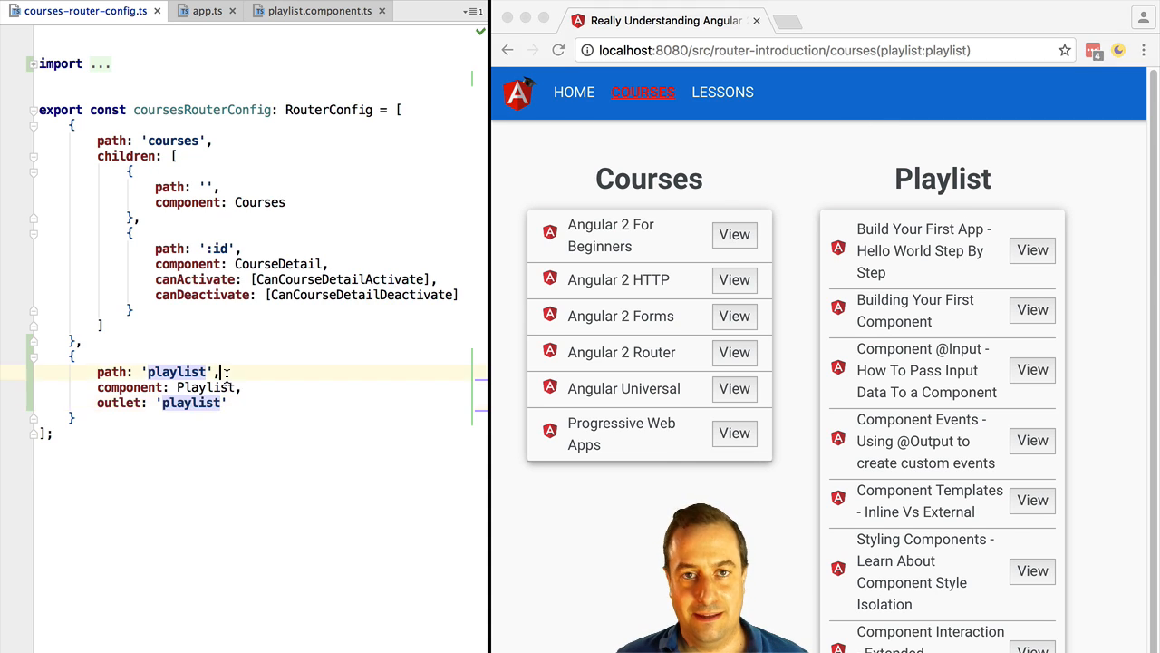